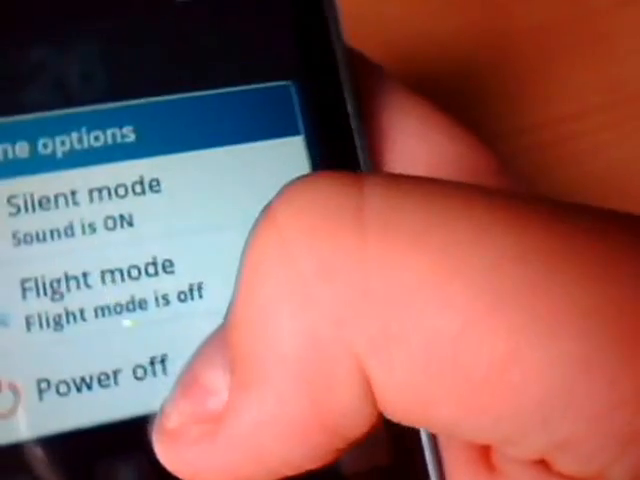
- Shut the phone down via Power off so it reboots to the Samsung logo
left_click(96, 384)
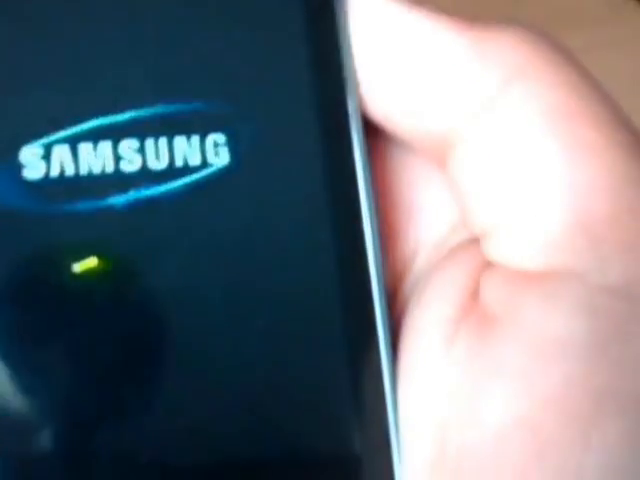